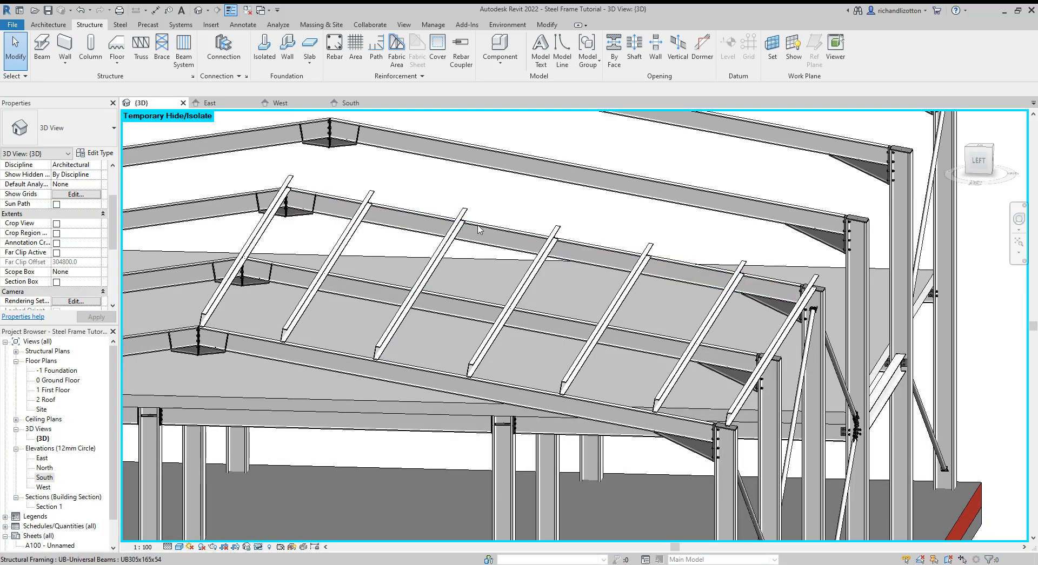
mouse_move(369, 350)
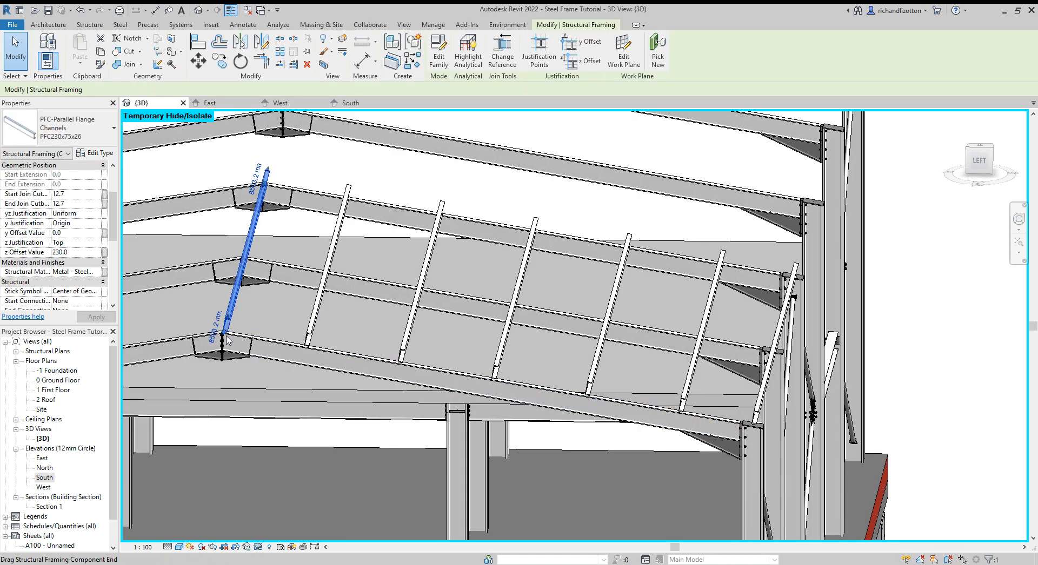
mouse_move(224, 338)
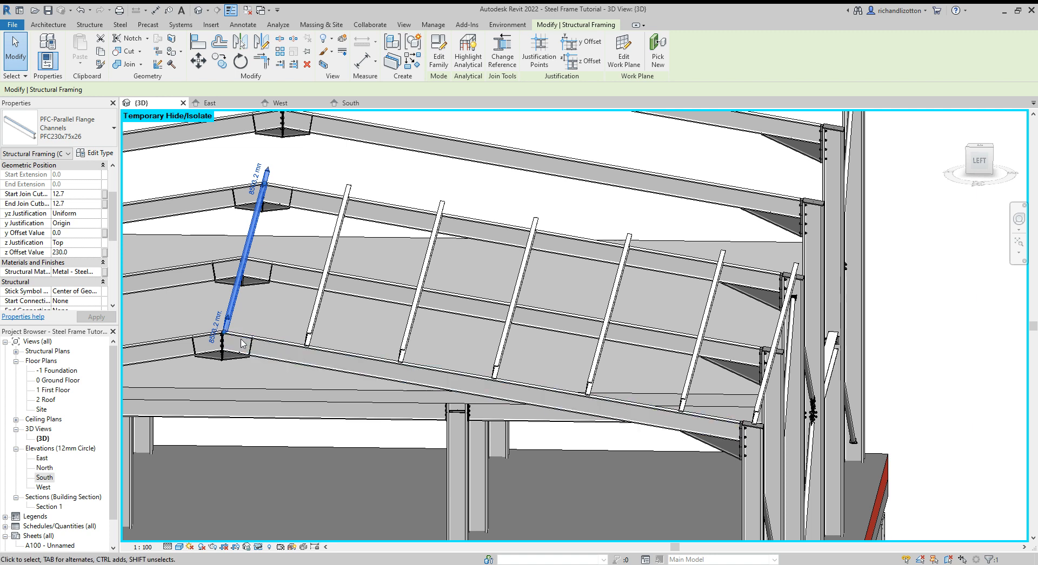
In the West elevation, set the first purlin's temporary dimension to 150 from the ridge joint.
left_click(280, 103)
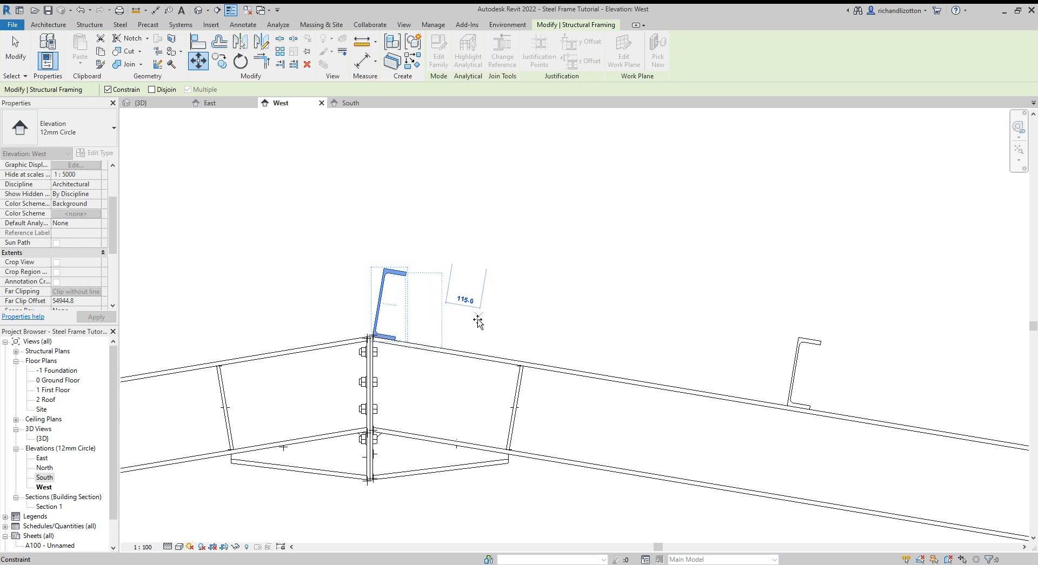
mouse_move(478, 321)
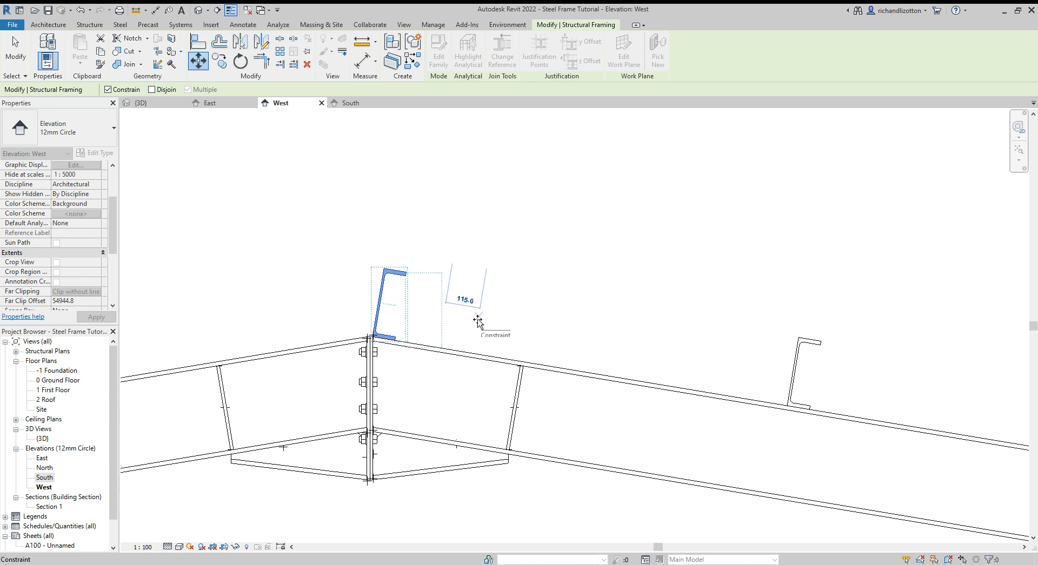
type("150")
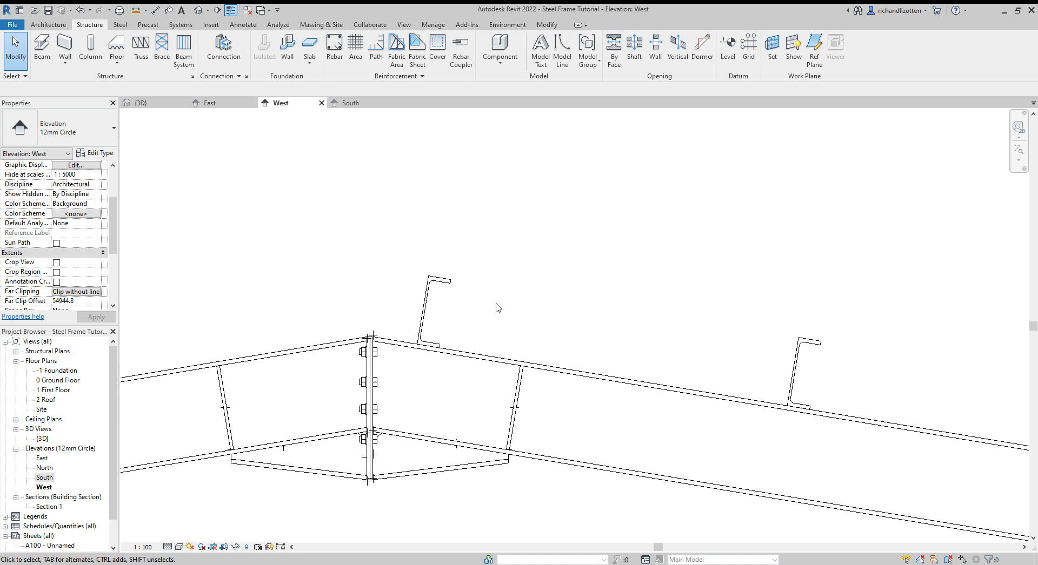
Back in the 3D roof view, start a structural connection for the first purlin and rafter.
left_click(139, 102)
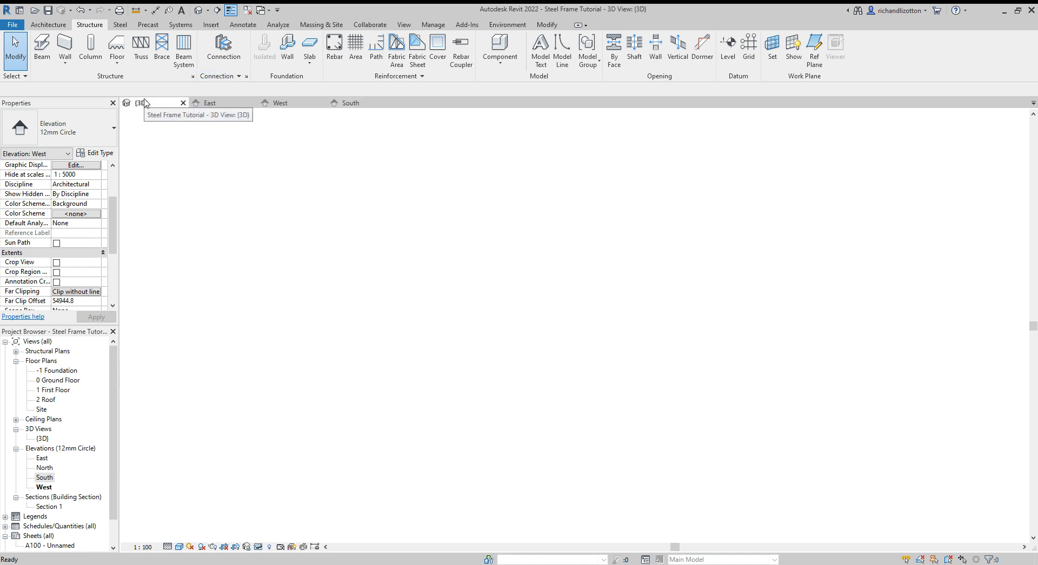
left_click(153, 103)
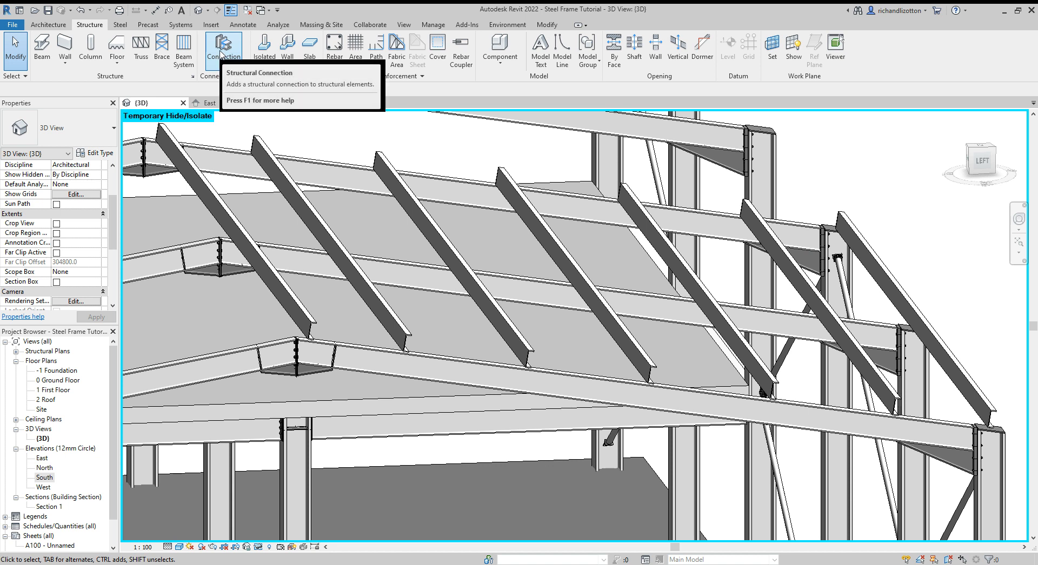
left_click(223, 50)
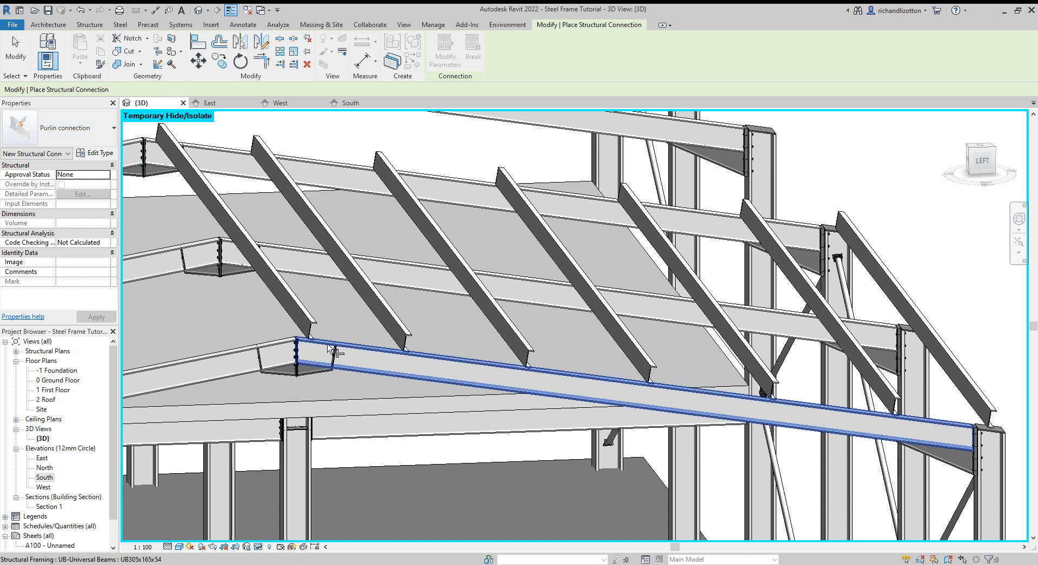
mouse_move(330, 349)
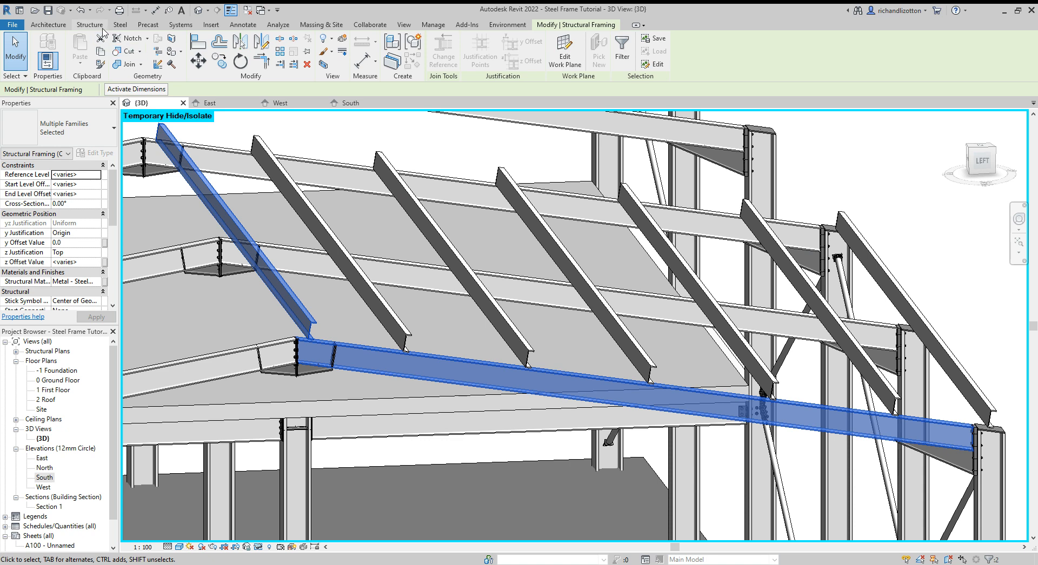
Zoom in on the first purlin-rafter joint and select its purlin connection.
left_click(120, 25)
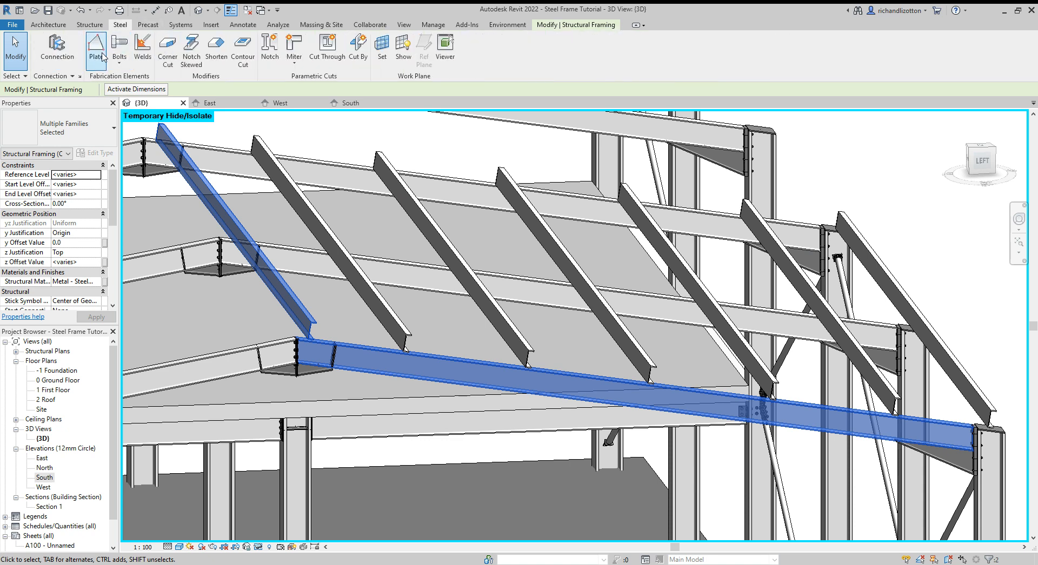
left_click(304, 337)
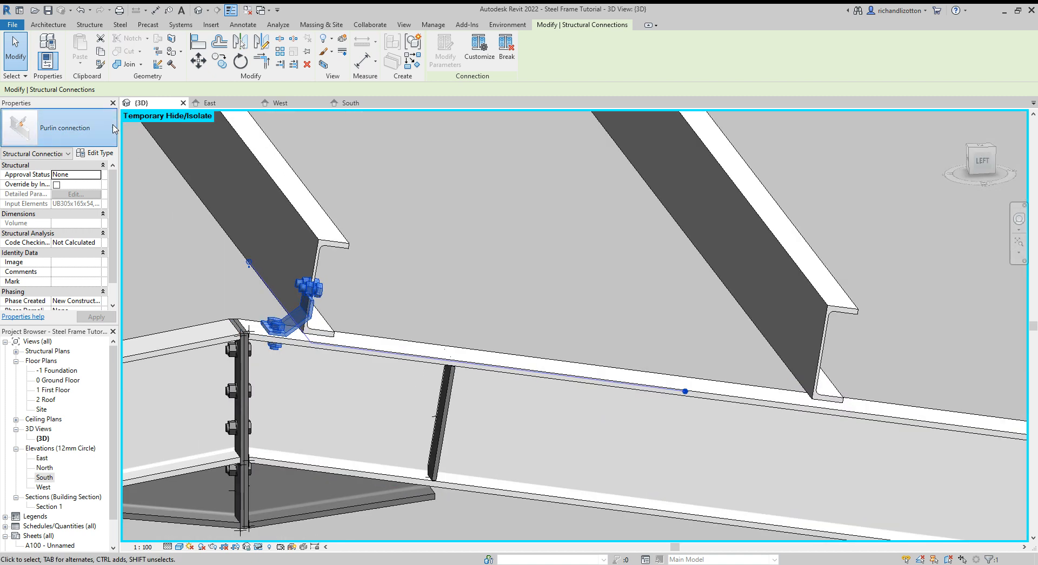
left_click(113, 128)
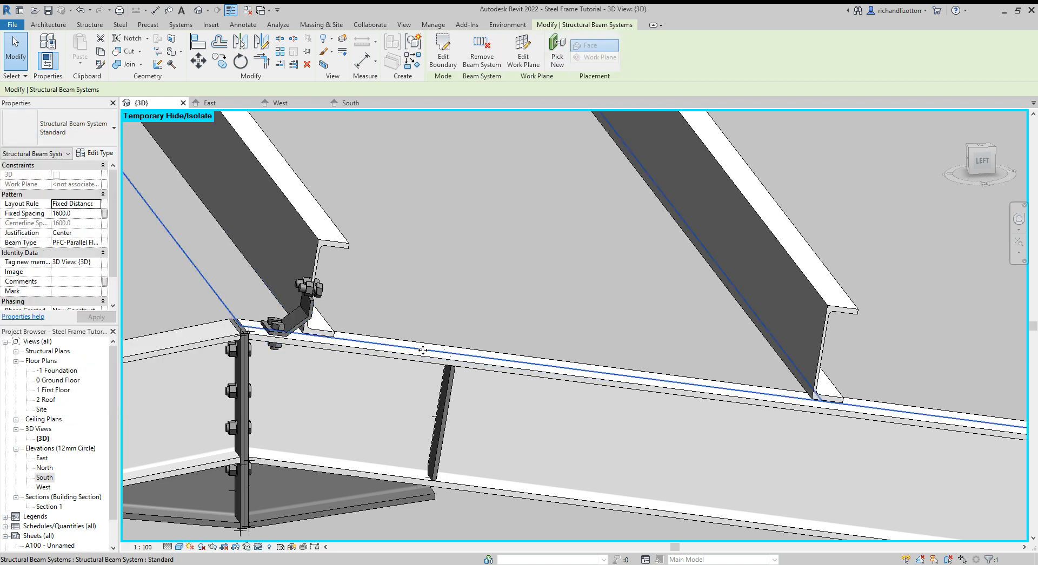
left_click(295, 304)
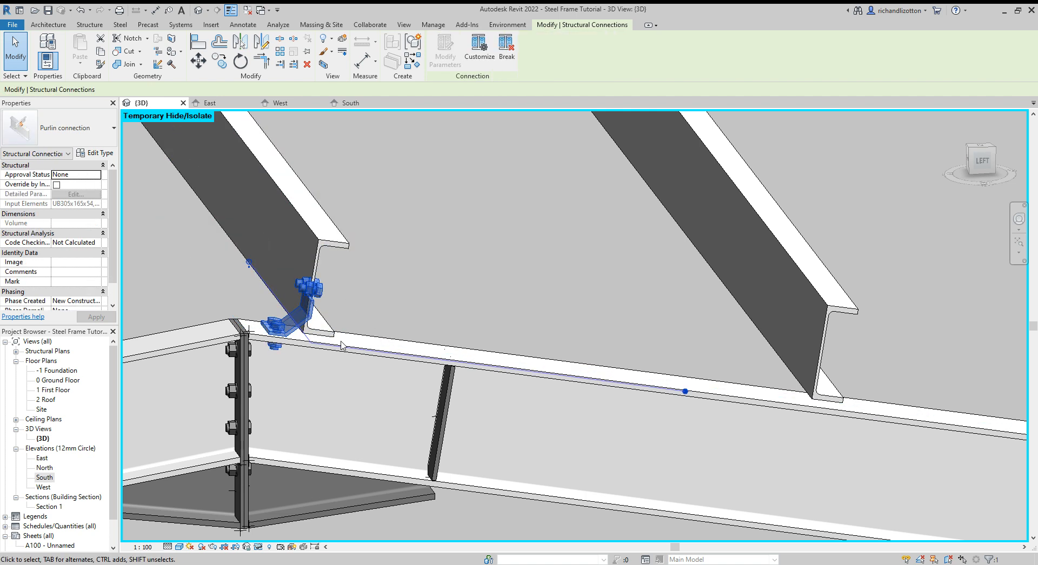
mouse_move(106, 155)
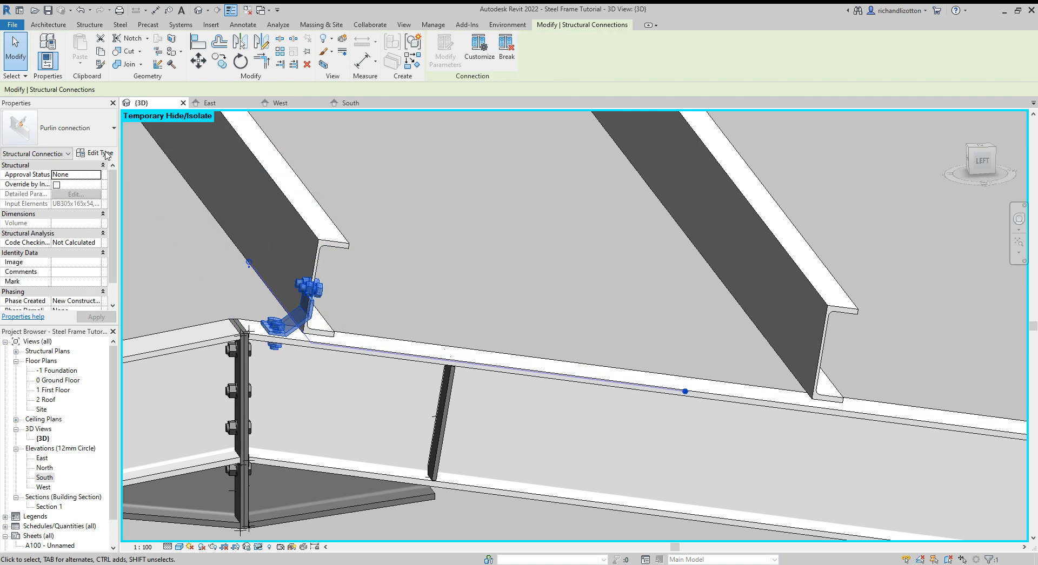
mouse_move(91, 156)
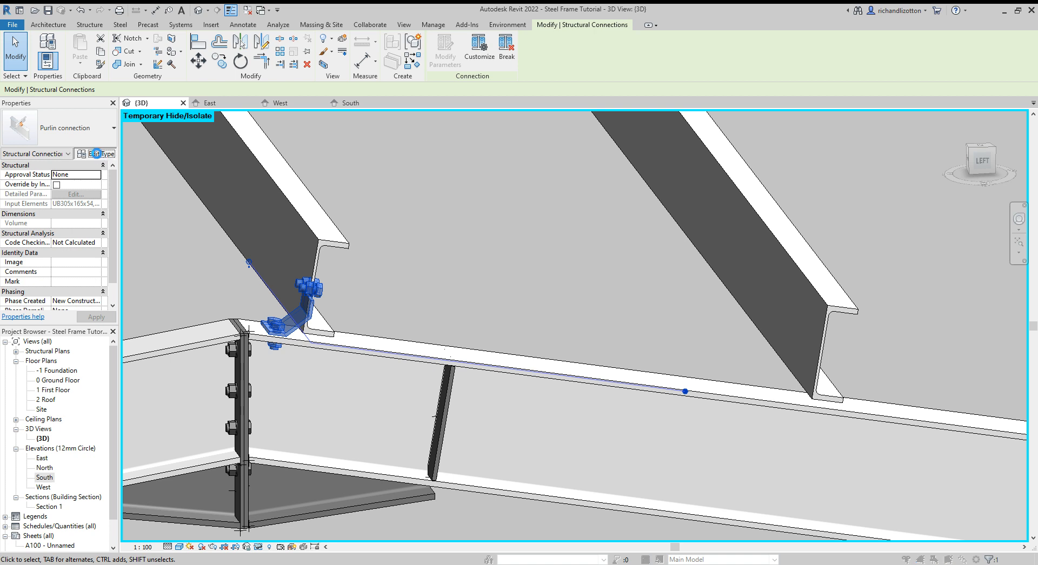
Set the purlin connection type's Purlin shoe position to One side and apply it.
left_click(98, 153)
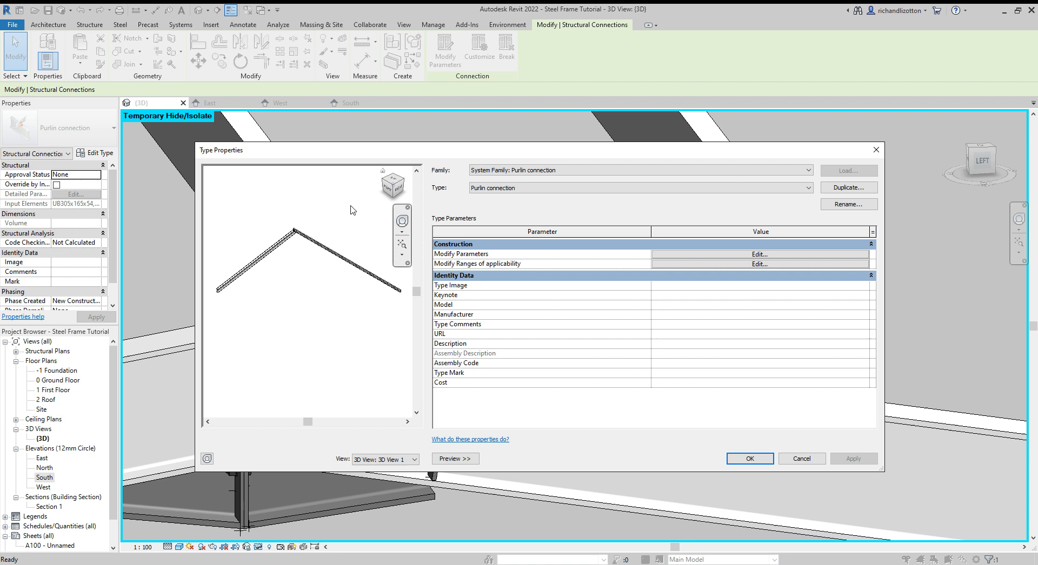
mouse_move(658, 259)
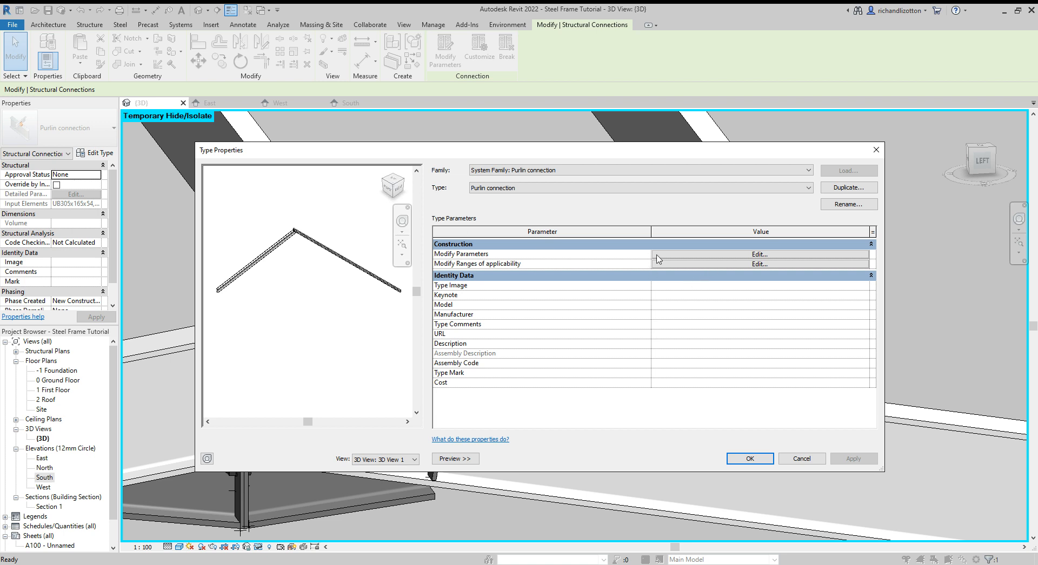
left_click(758, 254)
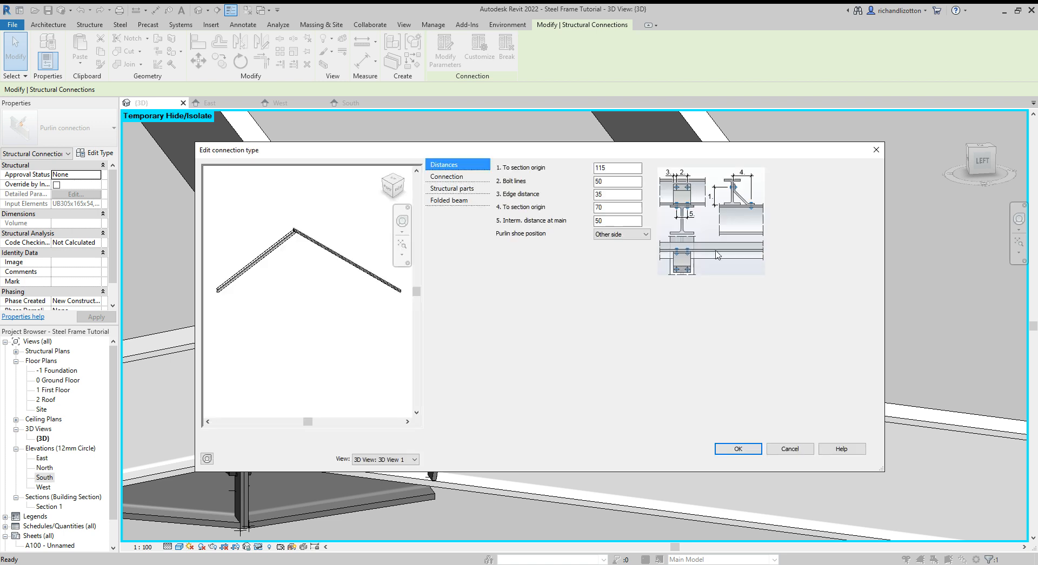
mouse_move(528, 245)
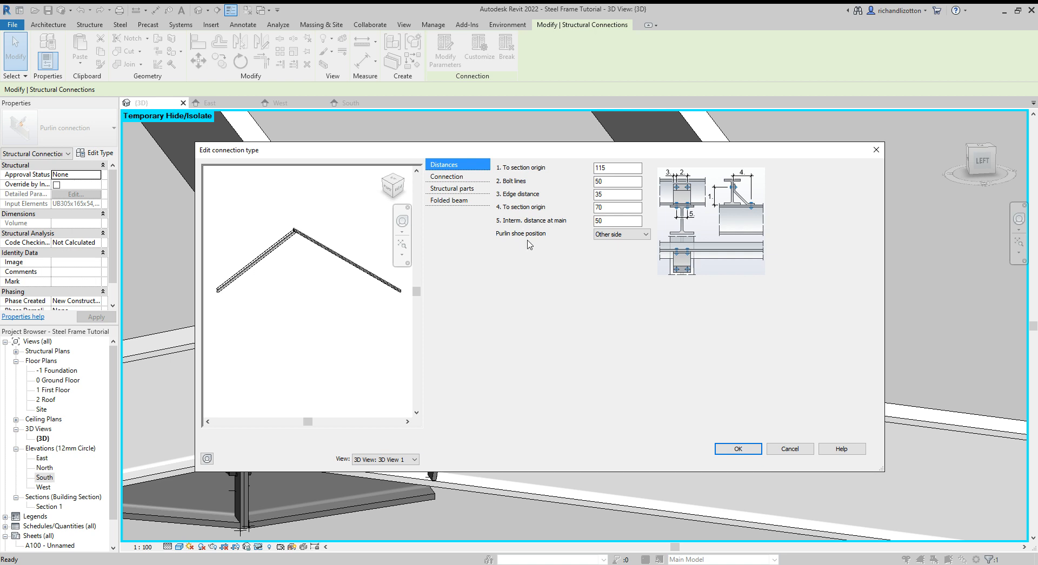
left_click(618, 234)
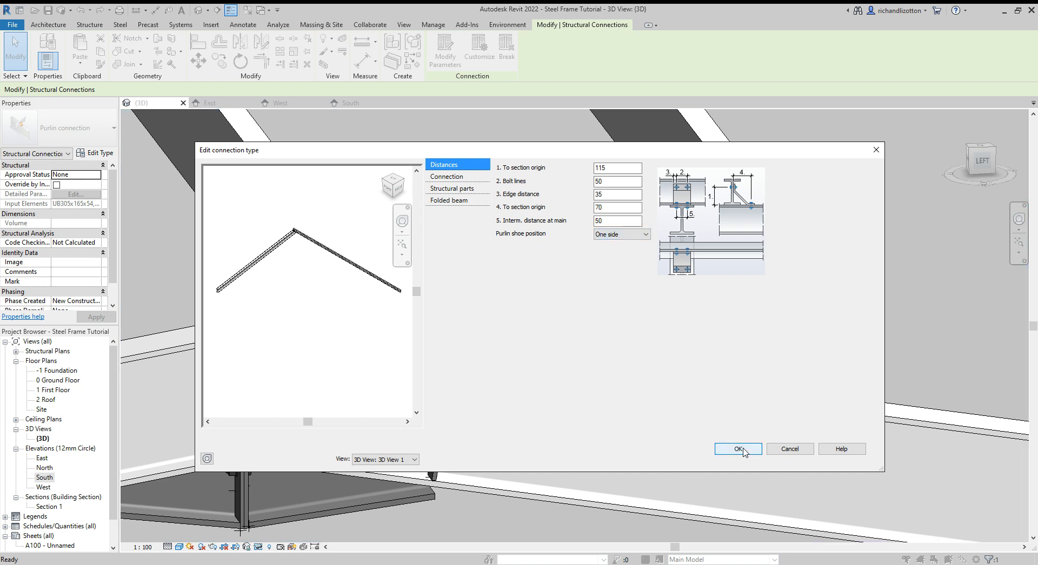
left_click(737, 448)
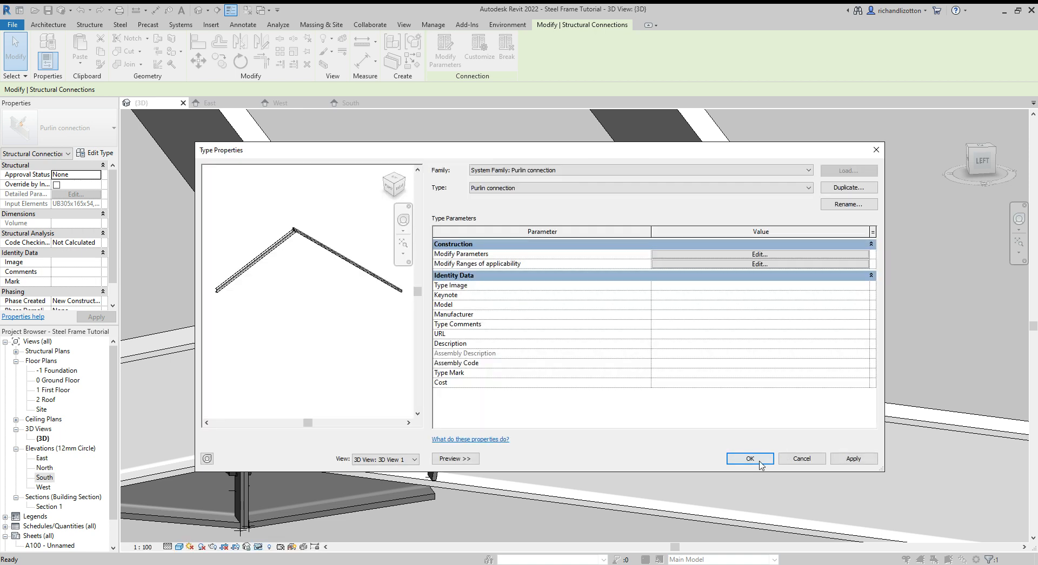
left_click(748, 459)
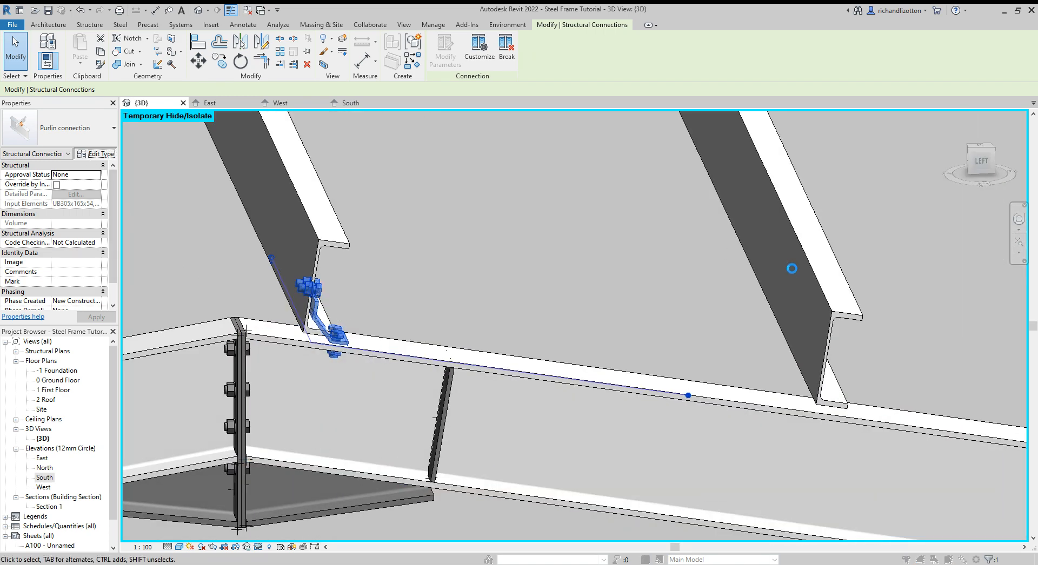
Switch the shoe position back and review the Distances, Connection and Structural parts tabs.
left_click(94, 154)
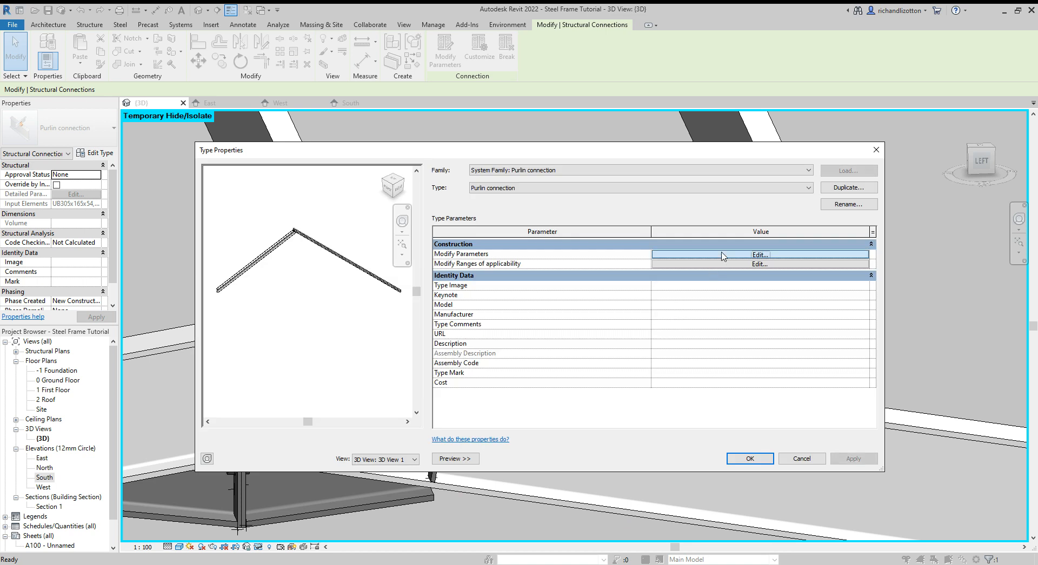
left_click(759, 254)
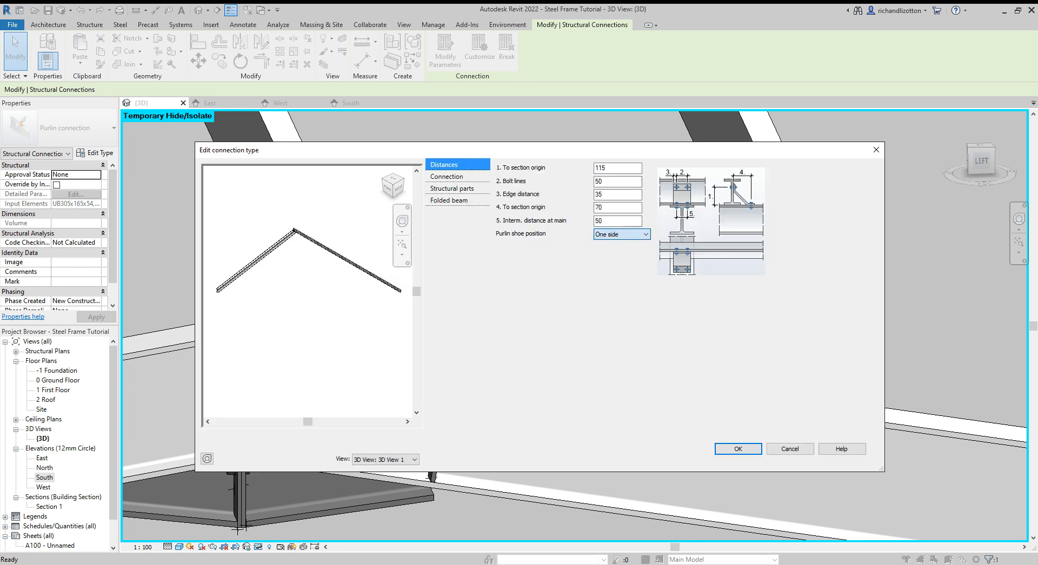
left_click(619, 234)
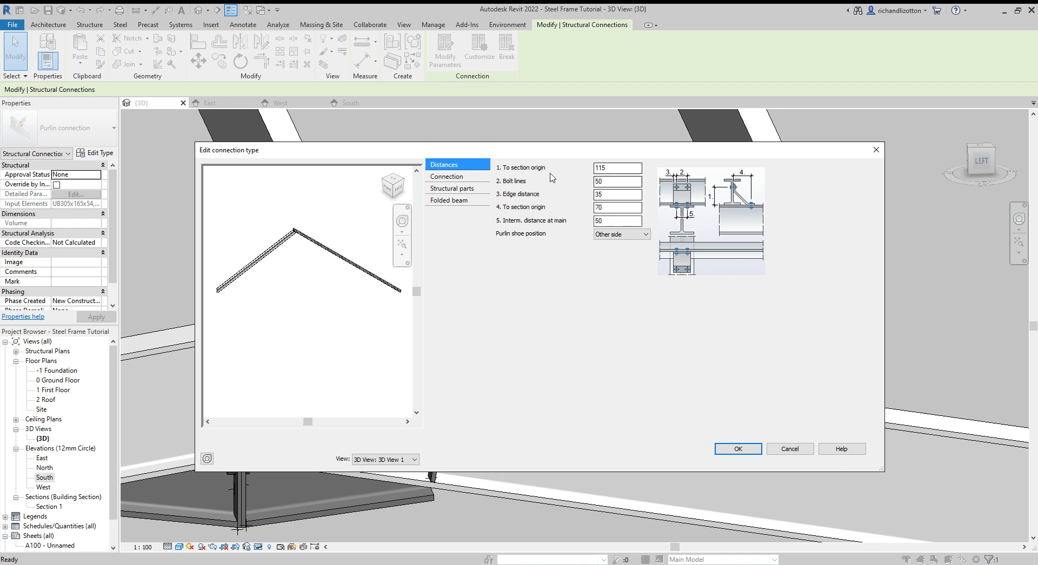
mouse_move(447, 176)
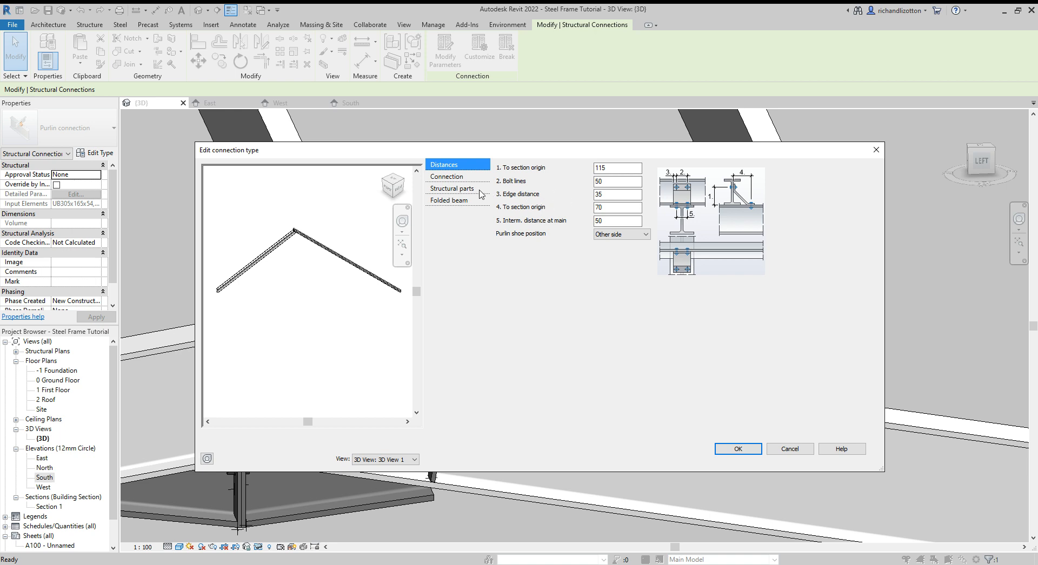
mouse_move(670, 210)
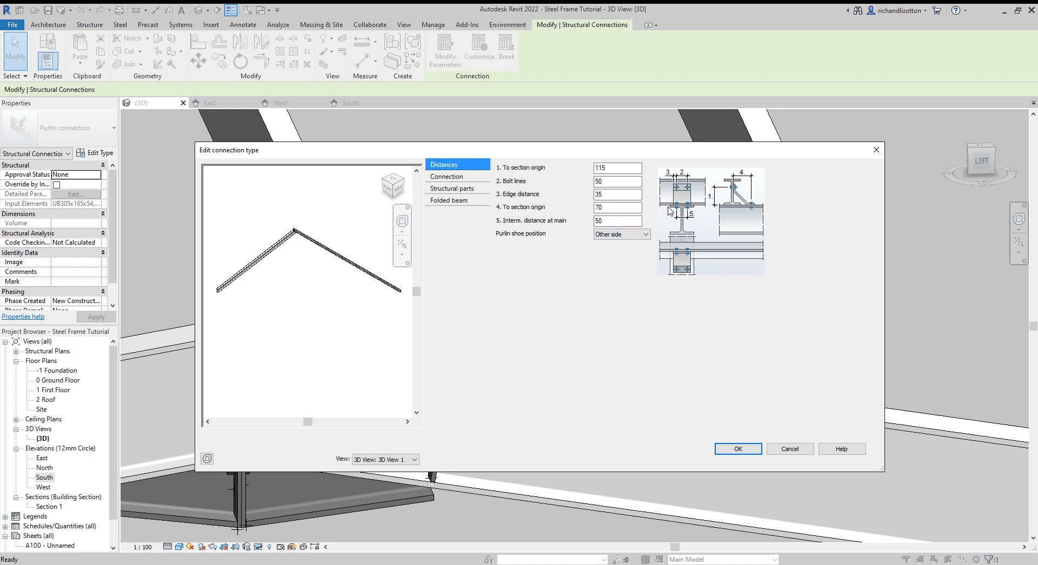
left_click(447, 177)
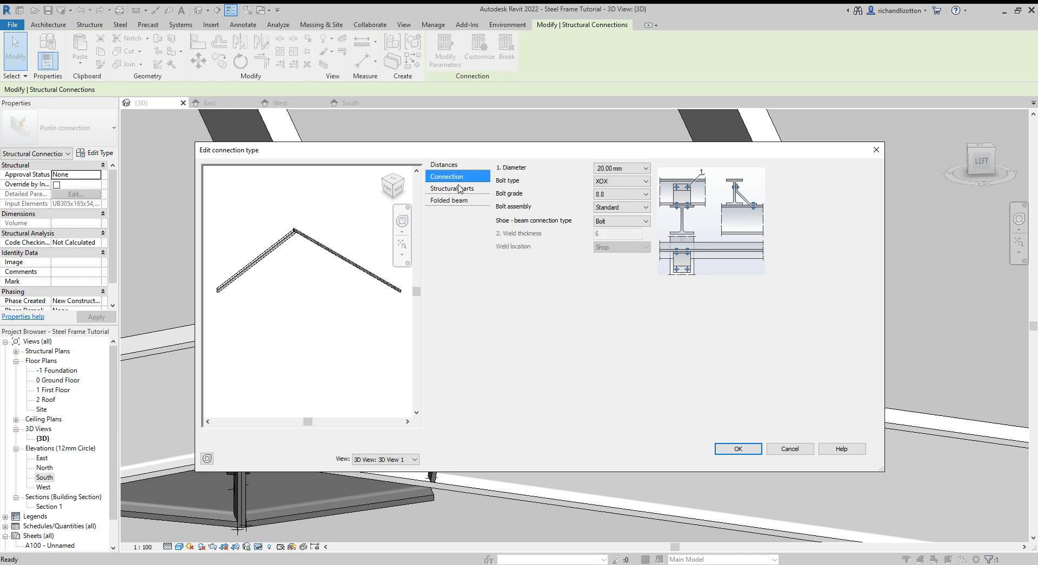
left_click(453, 189)
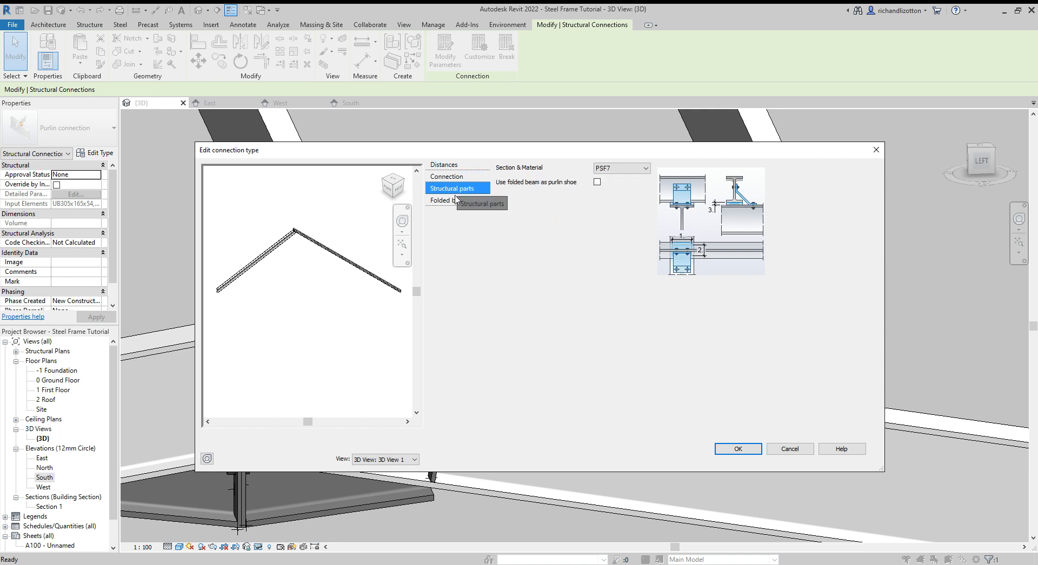
left_click(444, 165)
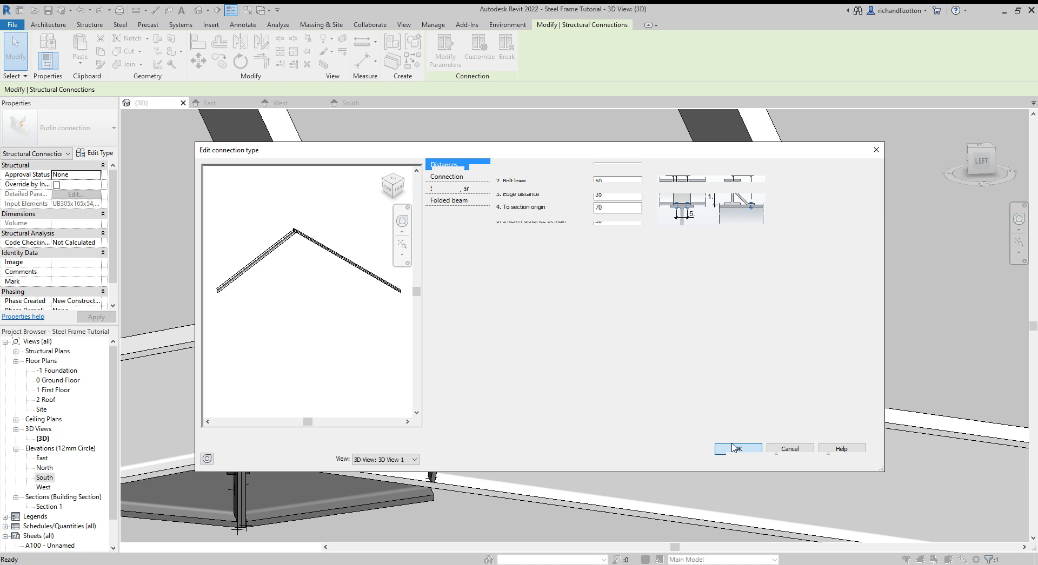
left_click(736, 448)
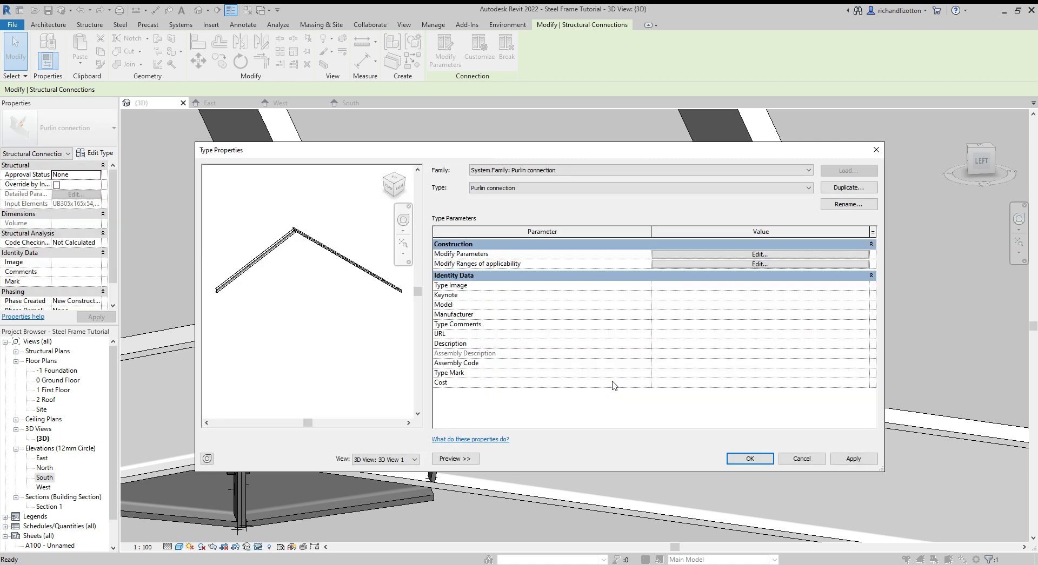
Connect the isolated purlin to its rafter with a Purlin connection and orbit to inspect.
left_click(748, 458)
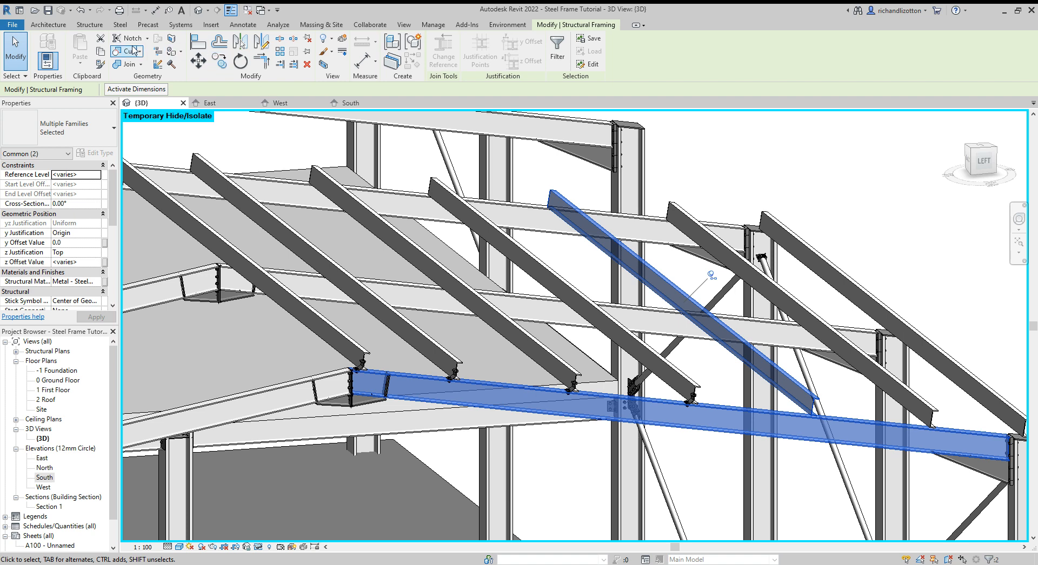
left_click(47, 24)
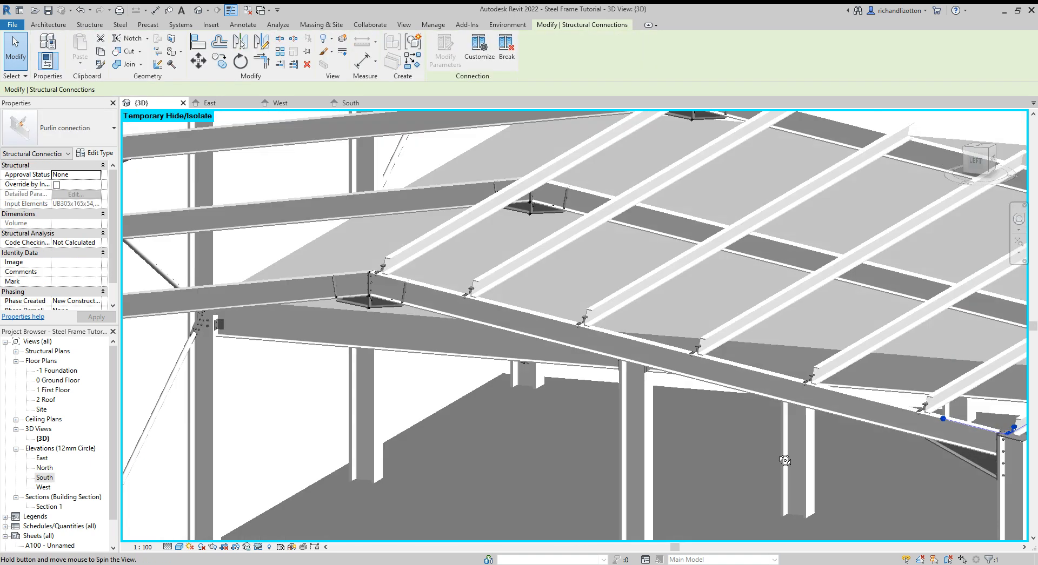
left_click_drag(784, 461, 878, 475)
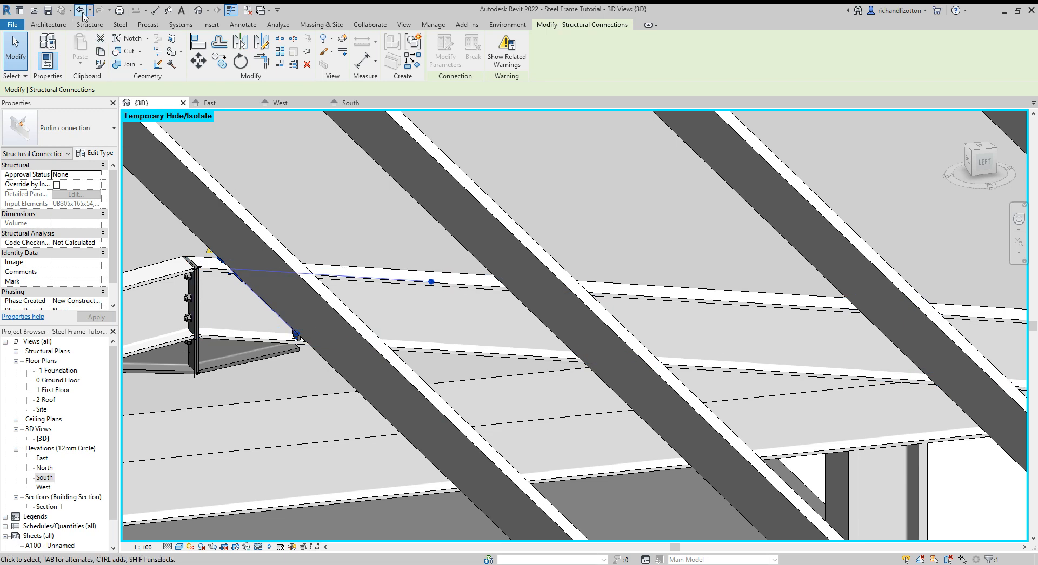
Select the purlin and its warned purlin connection at the failed joint.
left_click(120, 24)
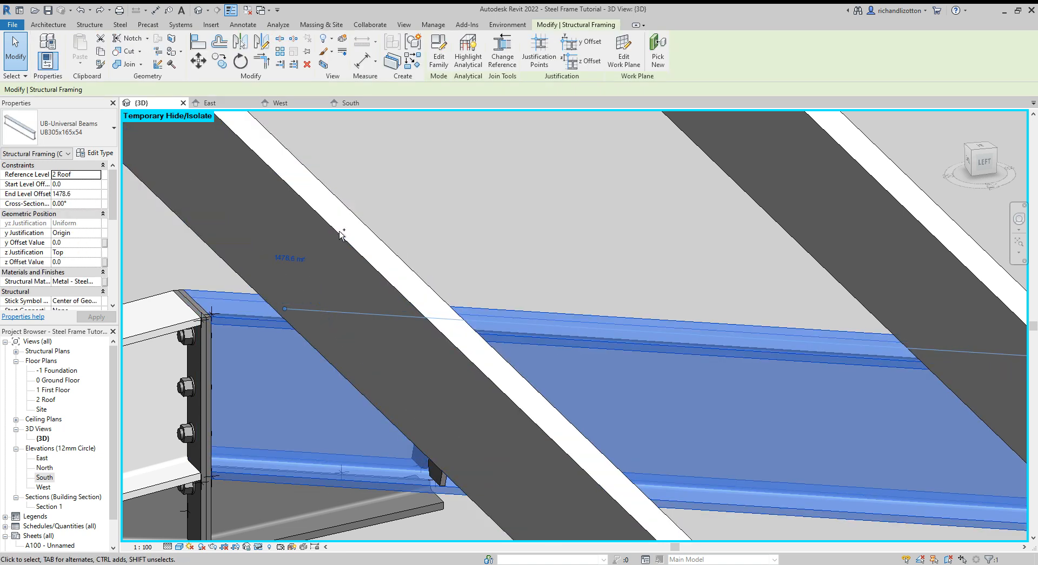
left_click(120, 24)
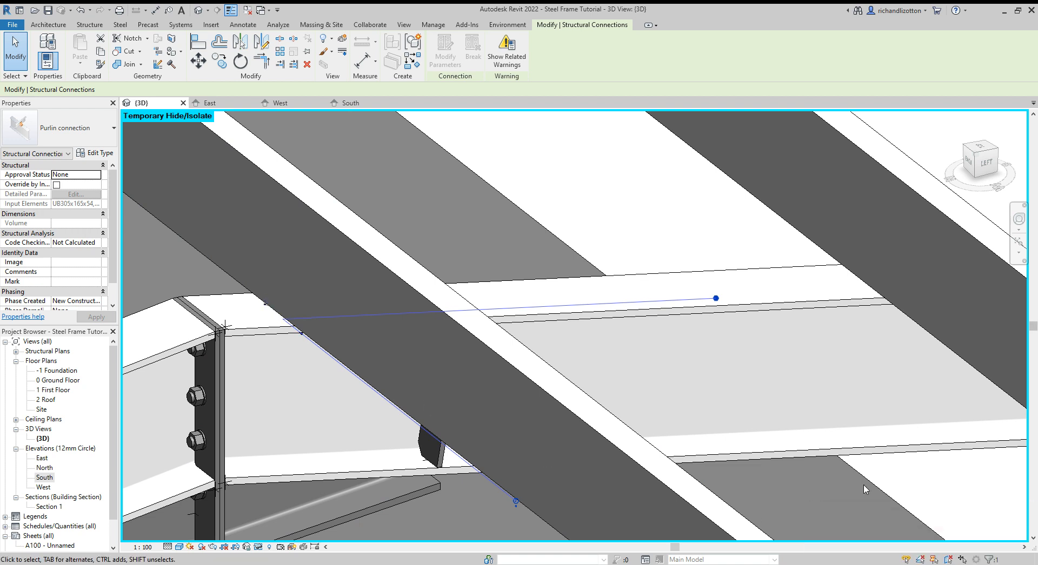
mouse_move(73, 128)
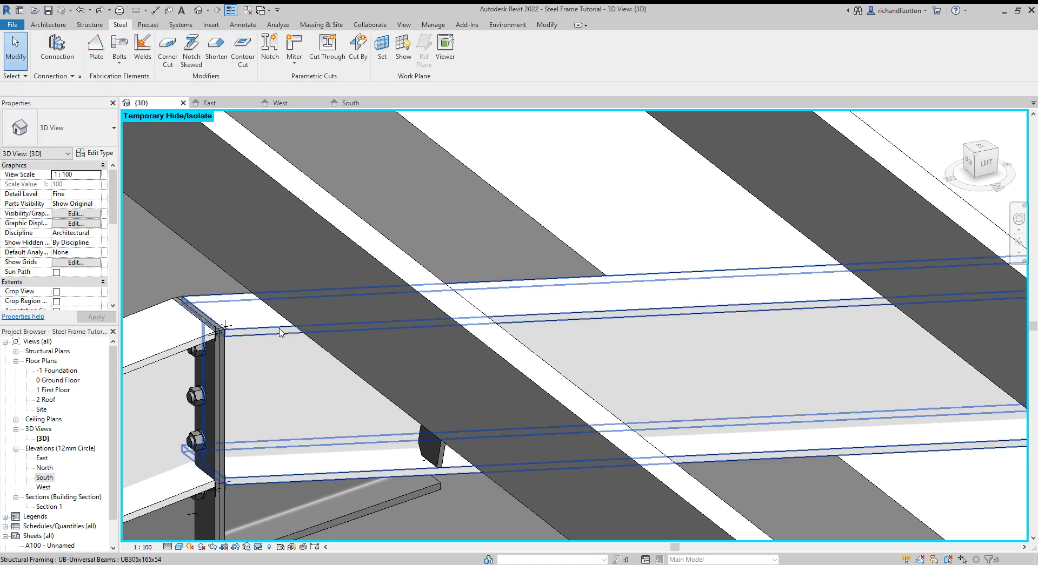
mouse_move(863, 303)
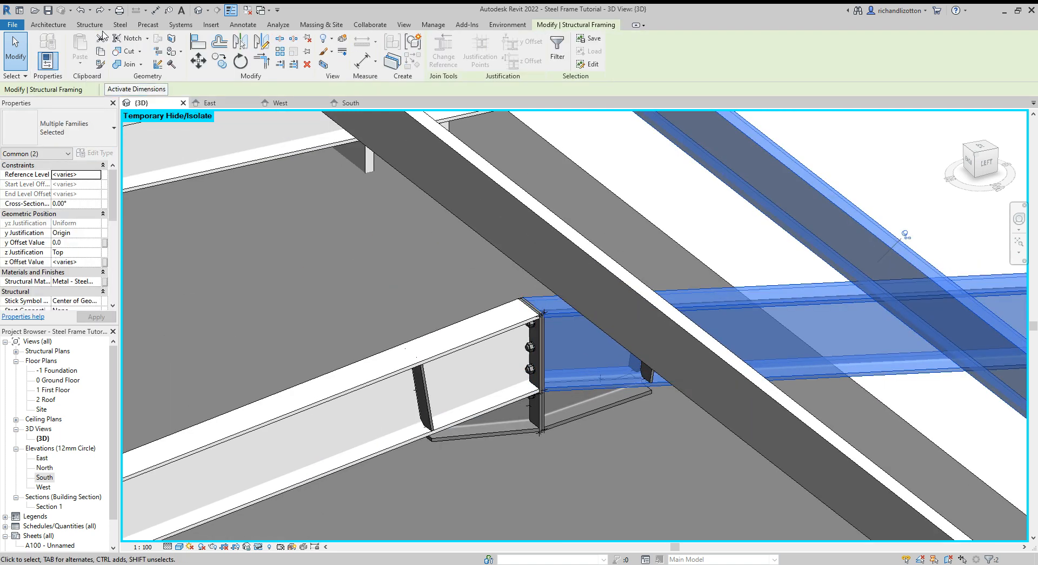
Place purlin connections at the purlin's remaining rafter crossings.
left_click(854, 278)
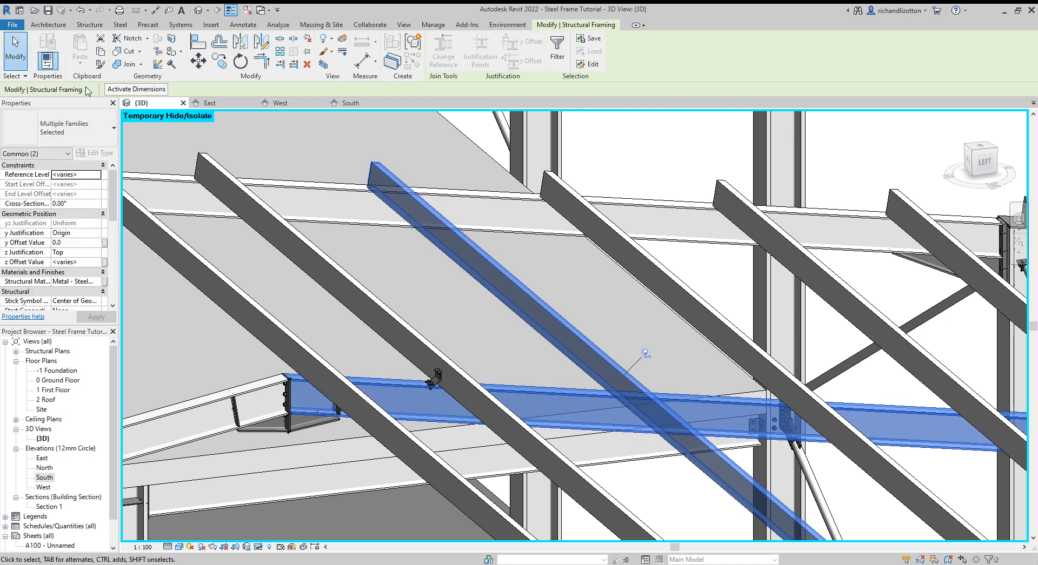
left_click(119, 24)
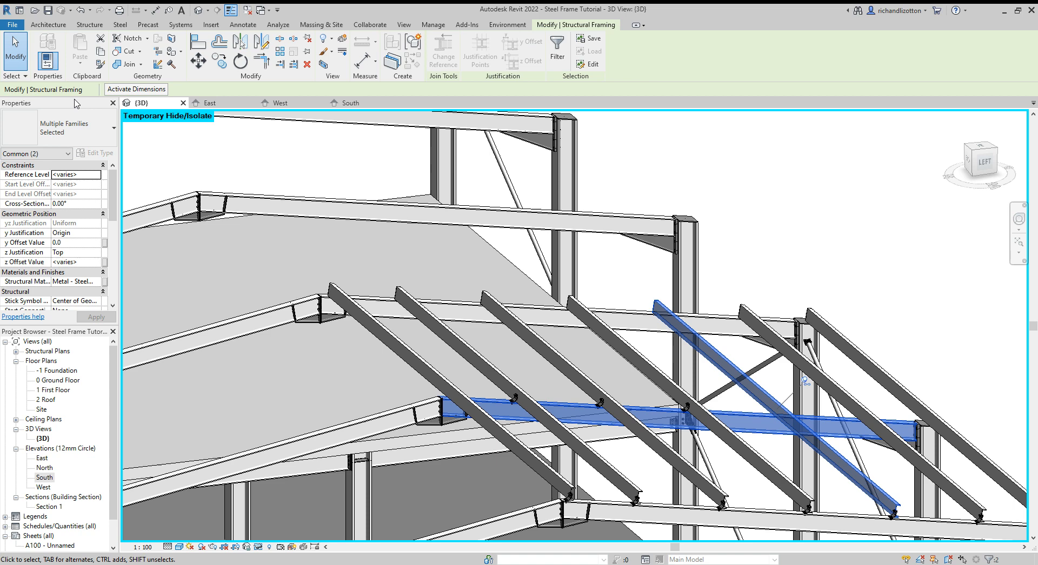
left_click(119, 24)
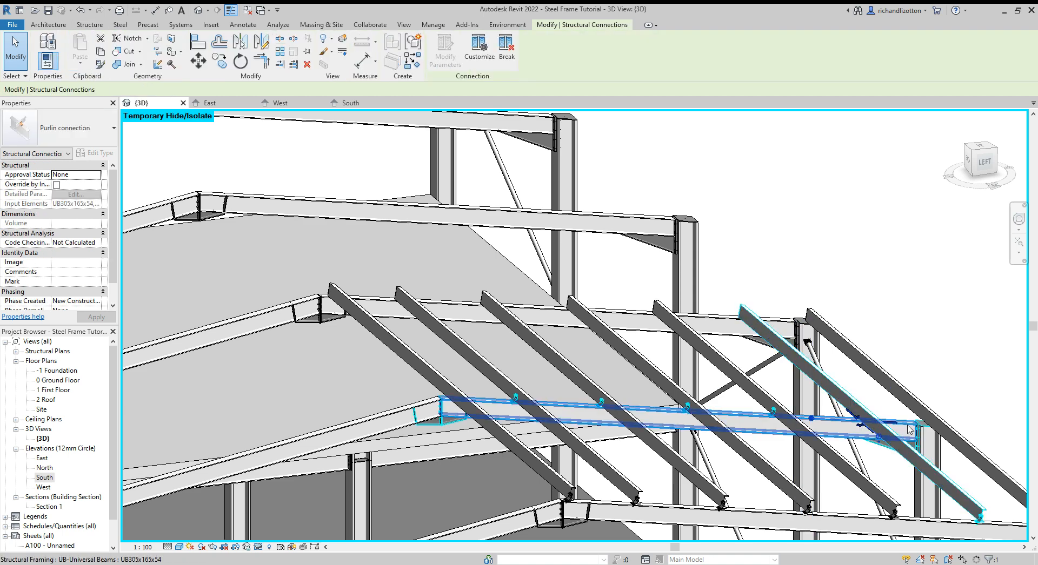
left_click(860, 398)
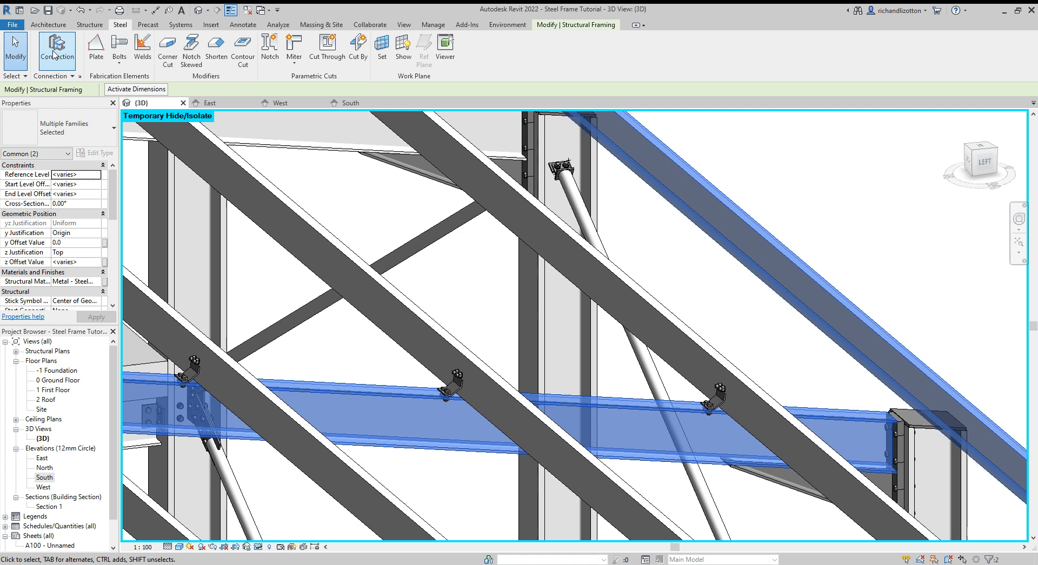
left_click(917, 454)
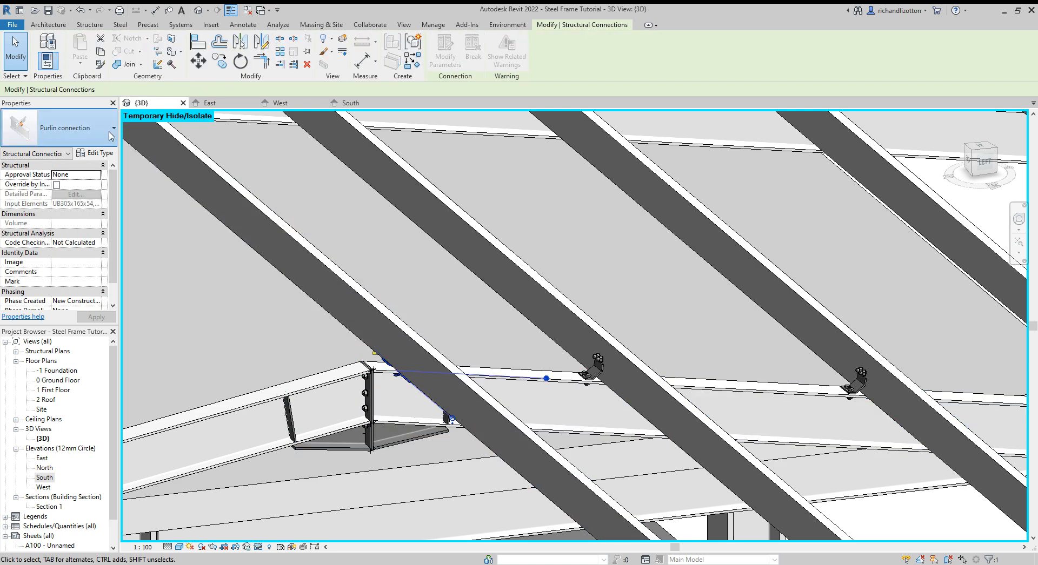
Change the failed joint to Purlin connection with plate, orbit to check, and open its type properties.
left_click(106, 128)
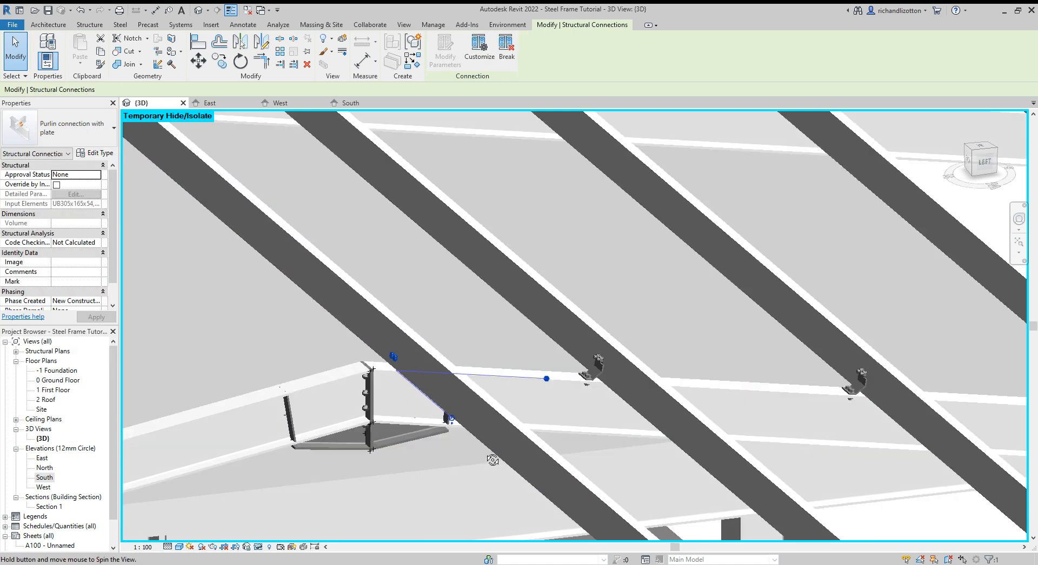
left_click_drag(493, 460, 434, 436)
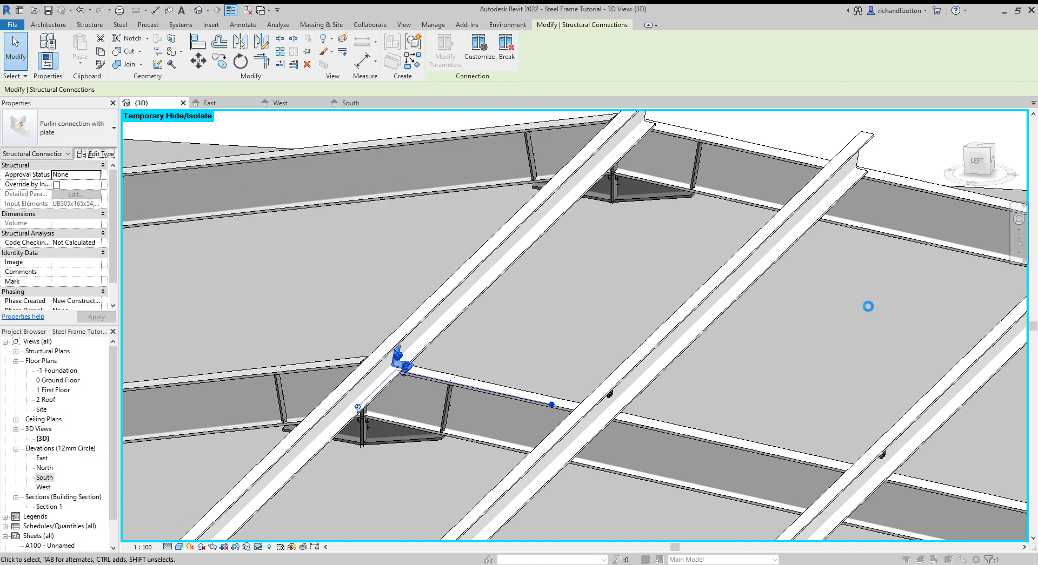
left_click(98, 153)
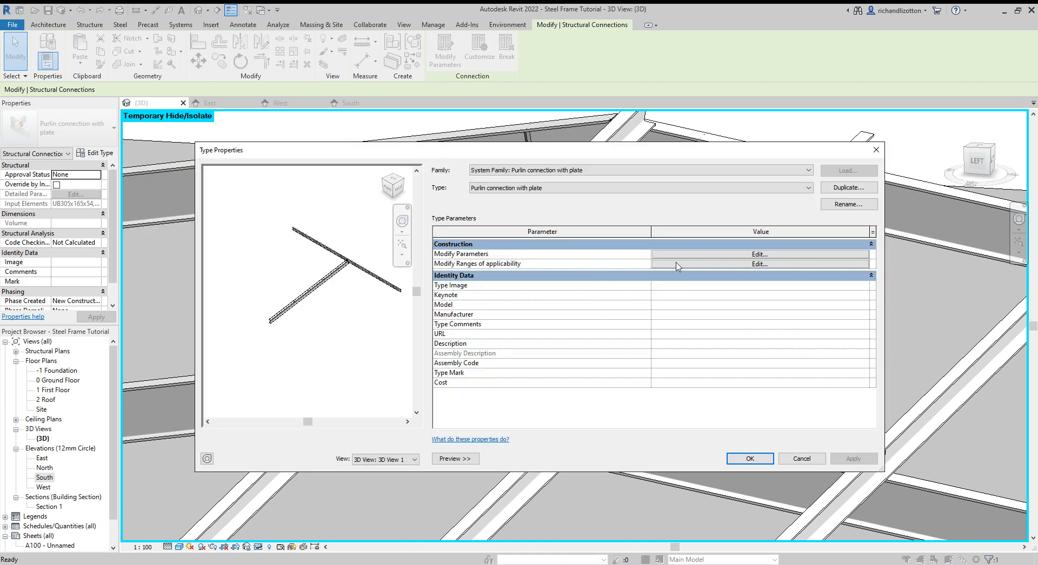
Set the plate connection's Purlin shoe position to Other side and confirm.
left_click(759, 254)
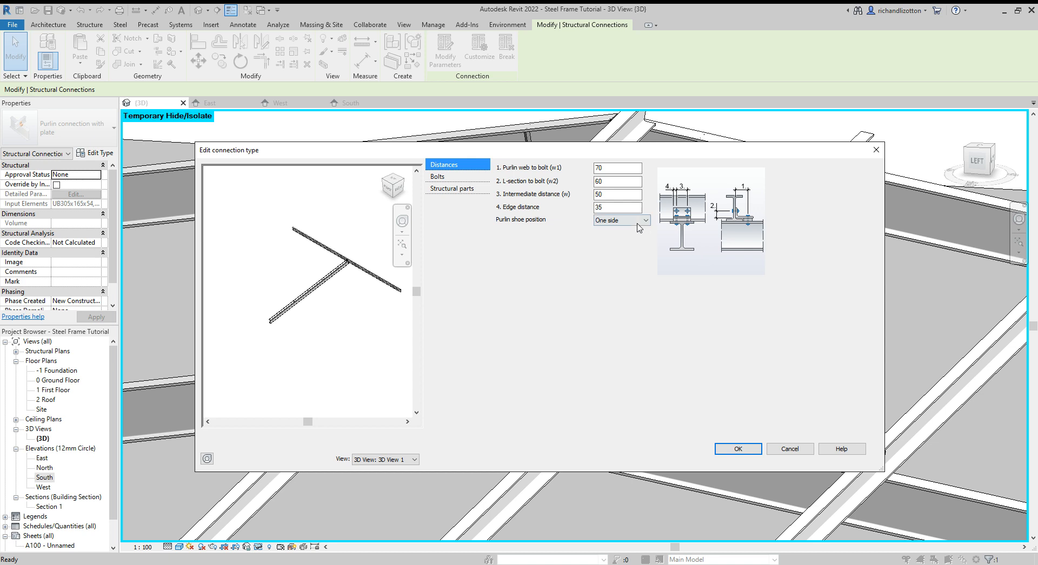
left_click(618, 220)
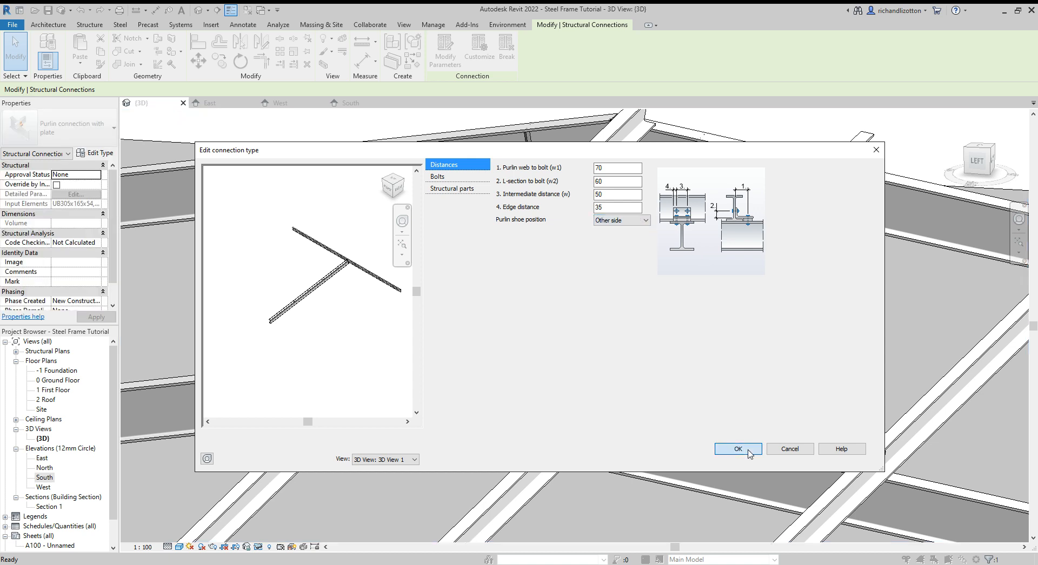
left_click(737, 449)
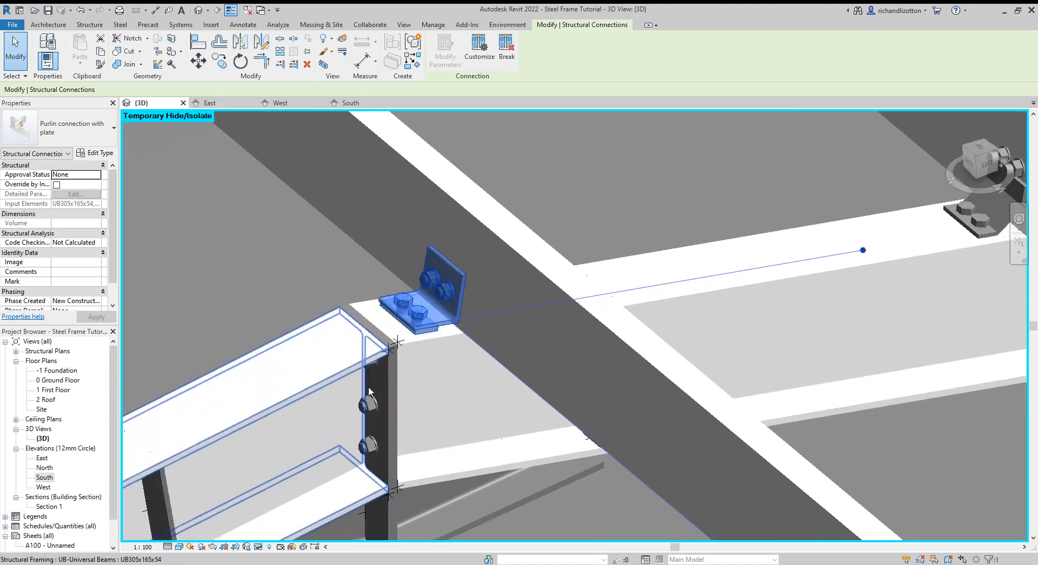
left_click_drag(454, 259, 454, 265)
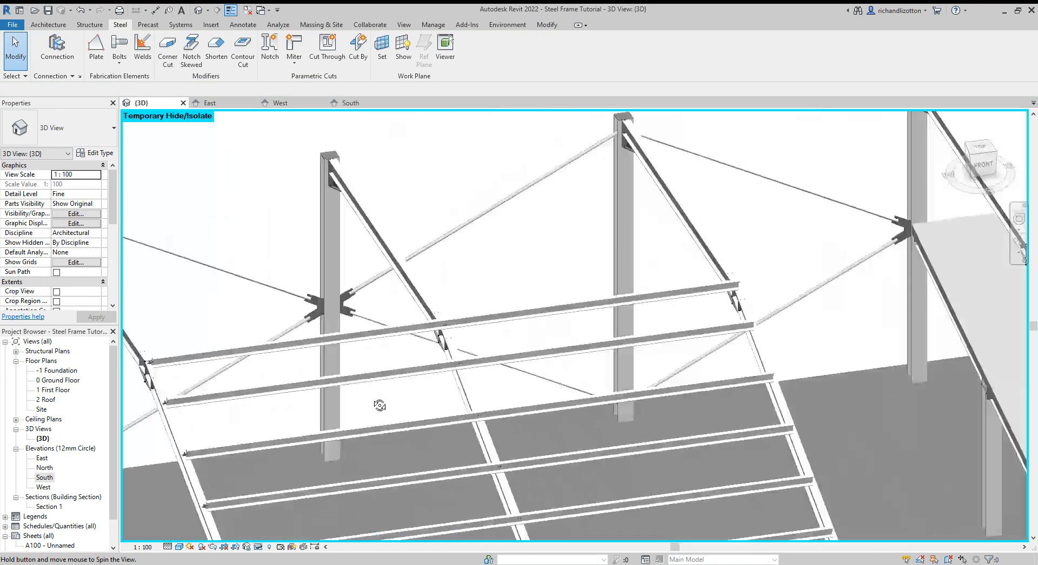
left_click_drag(380, 405, 515, 454)
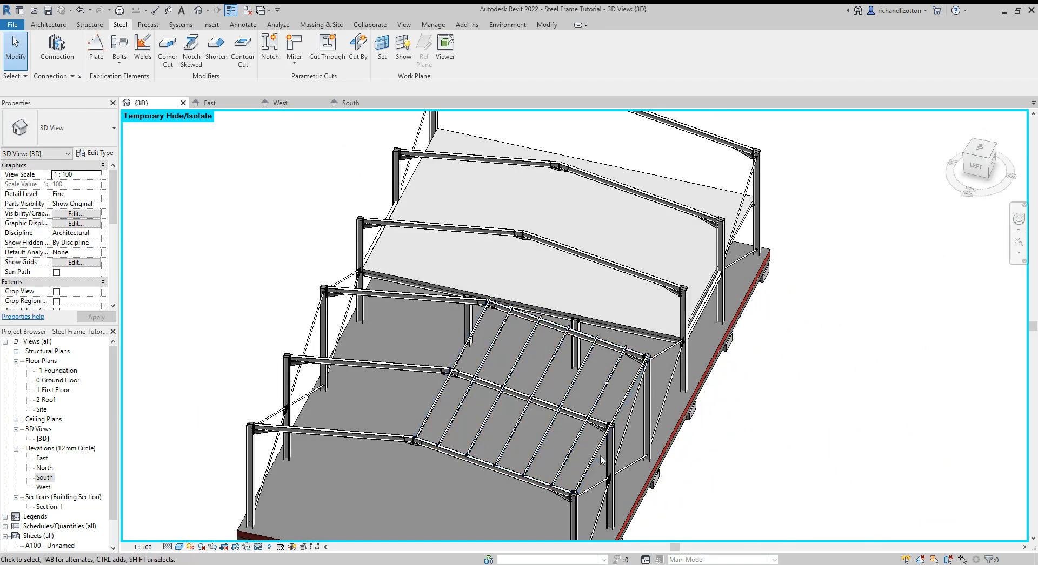
left_click(562, 411)
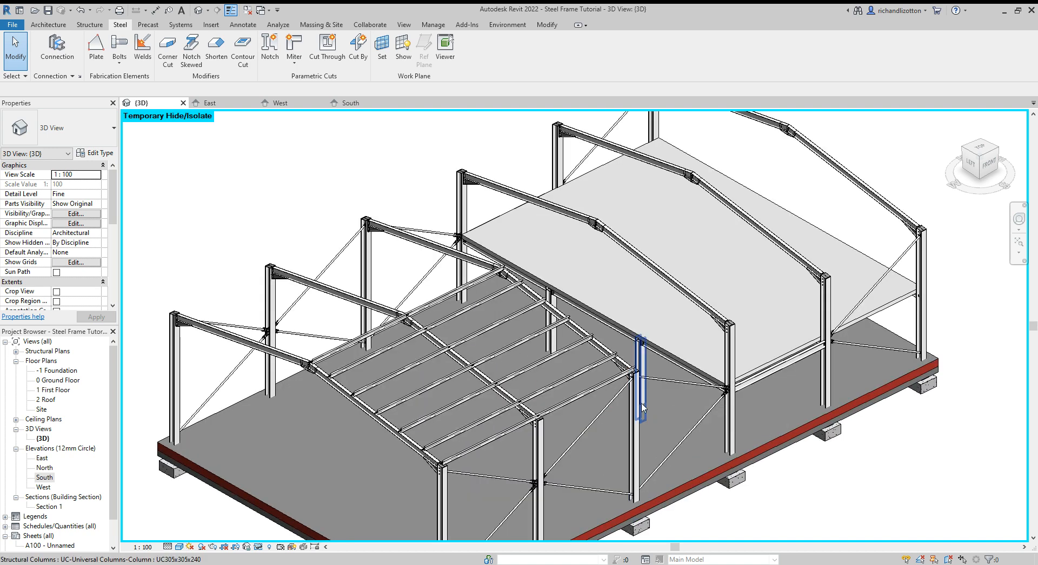
left_click(658, 447)
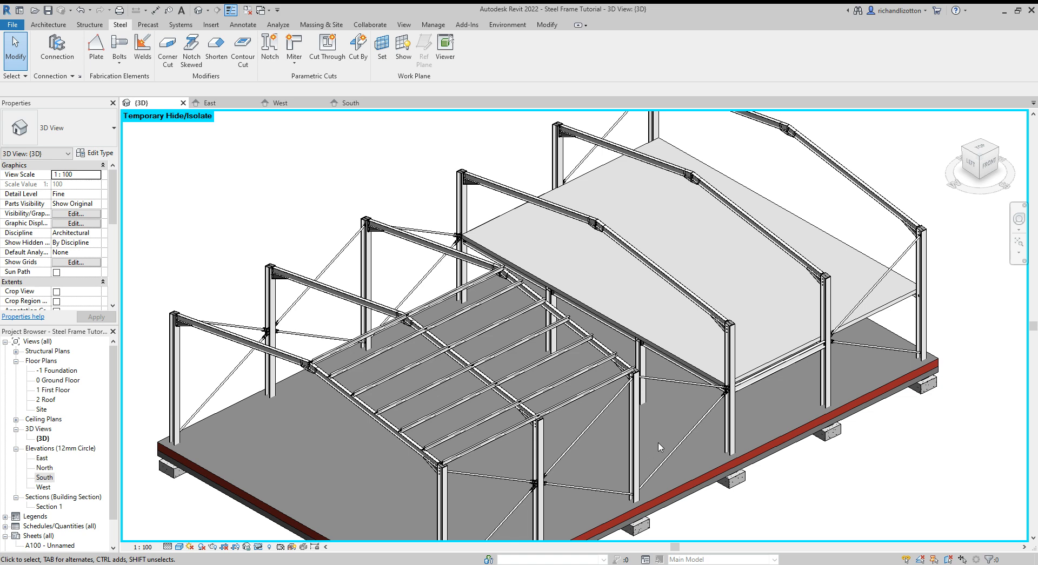